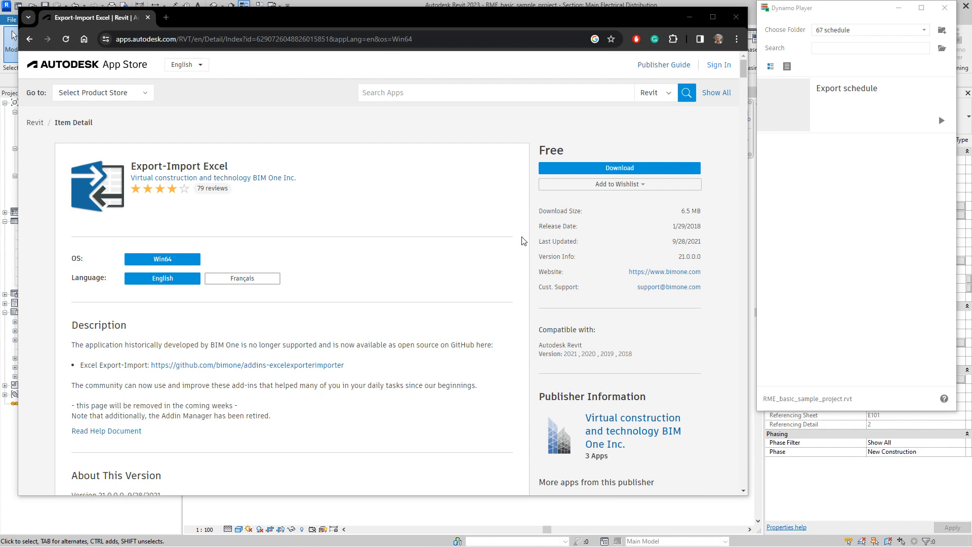
pyautogui.moveTo(506, 204)
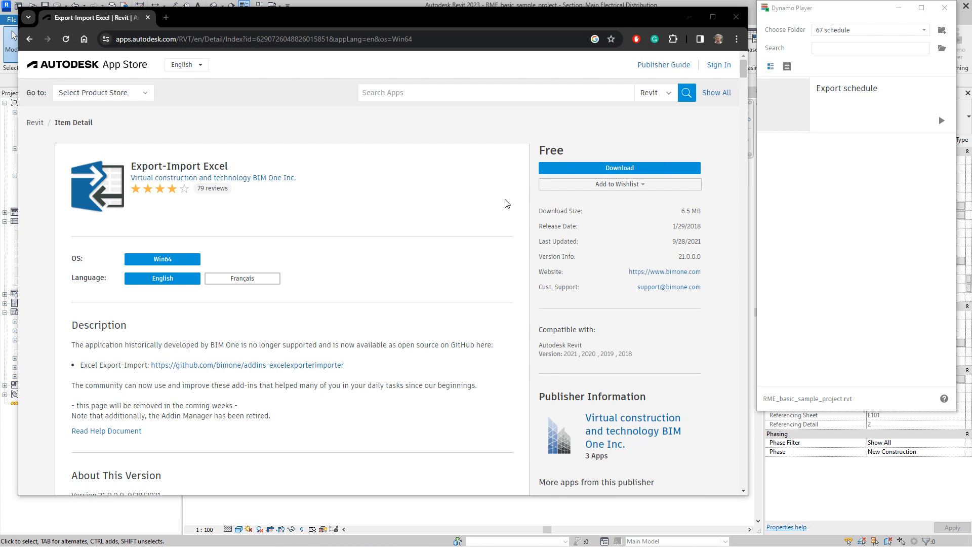
pyautogui.moveTo(303, 189)
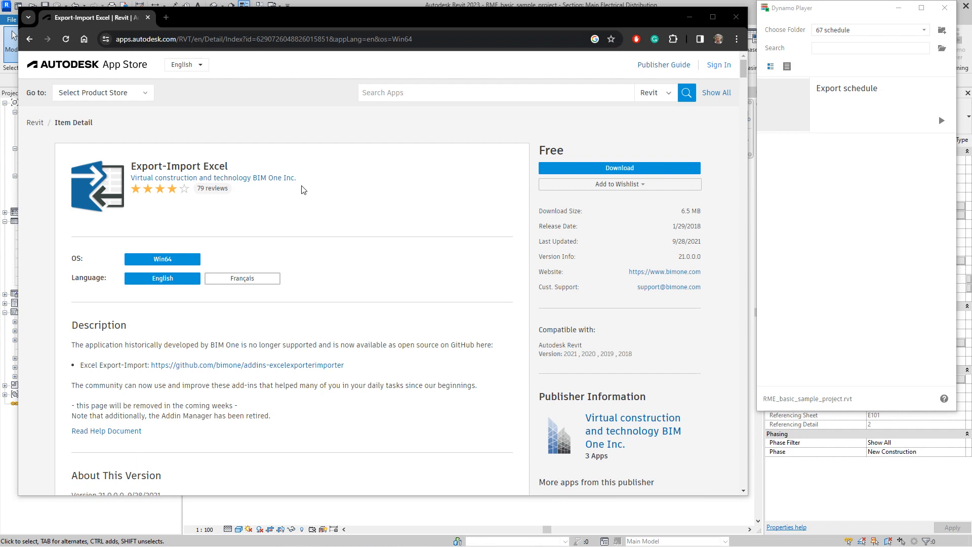
# Step: Run the Export schedule script and select only the Electrical Equipment Connection Schedule
pyautogui.doubleClick(179, 166)
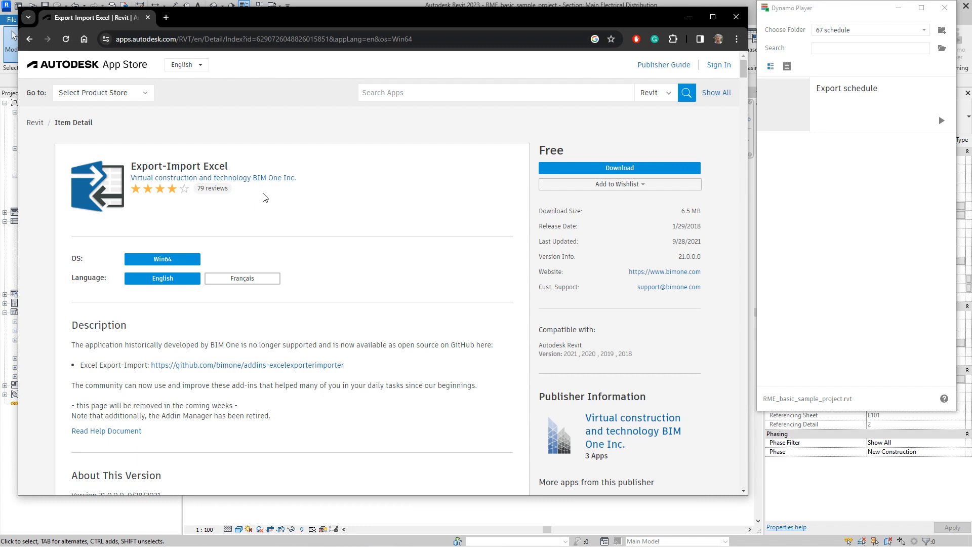
pyautogui.doubleClick(684, 241)
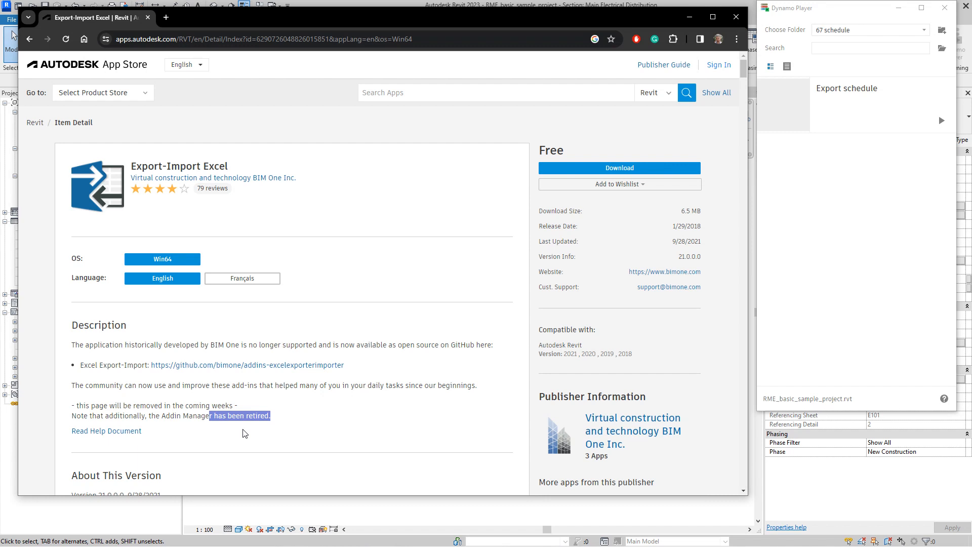
pyautogui.moveTo(687, 17)
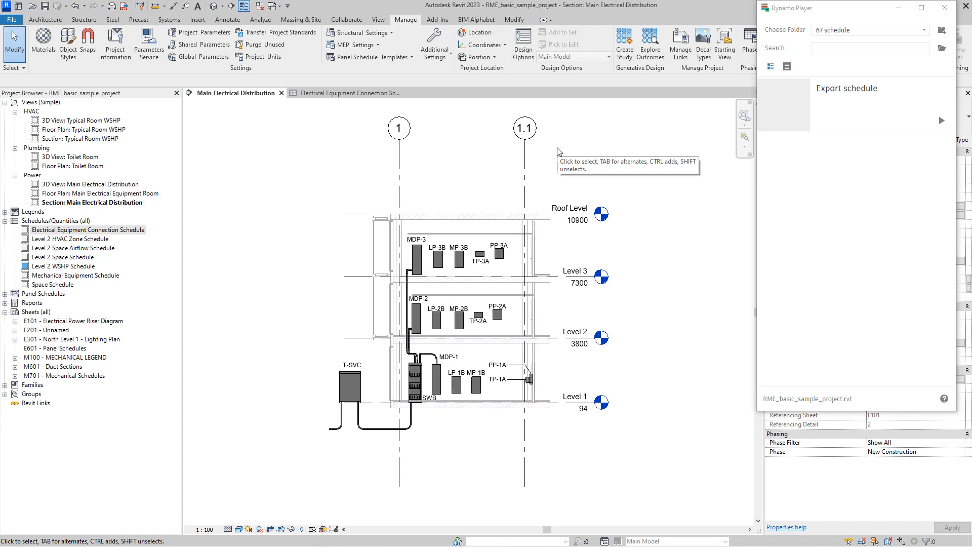
pyautogui.moveTo(558, 151)
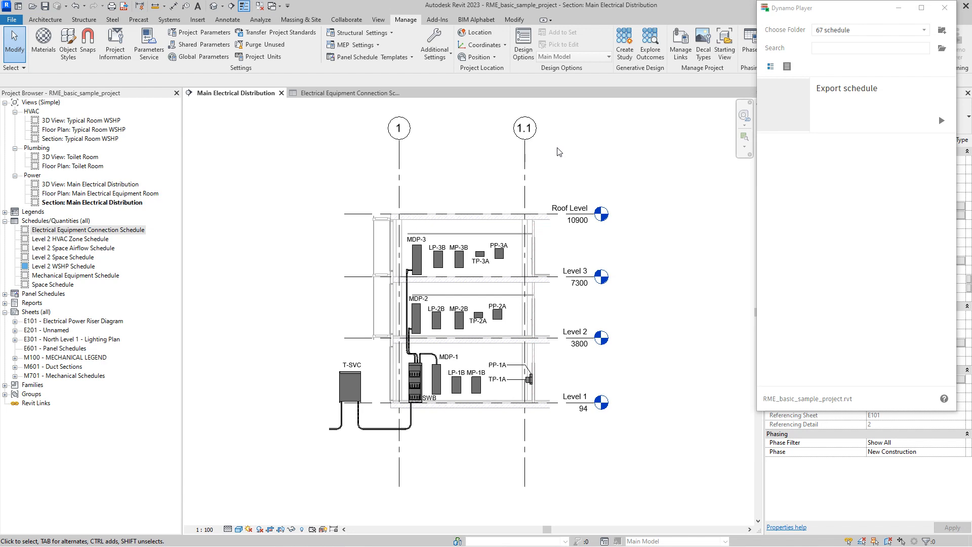
pyautogui.moveTo(920, 153)
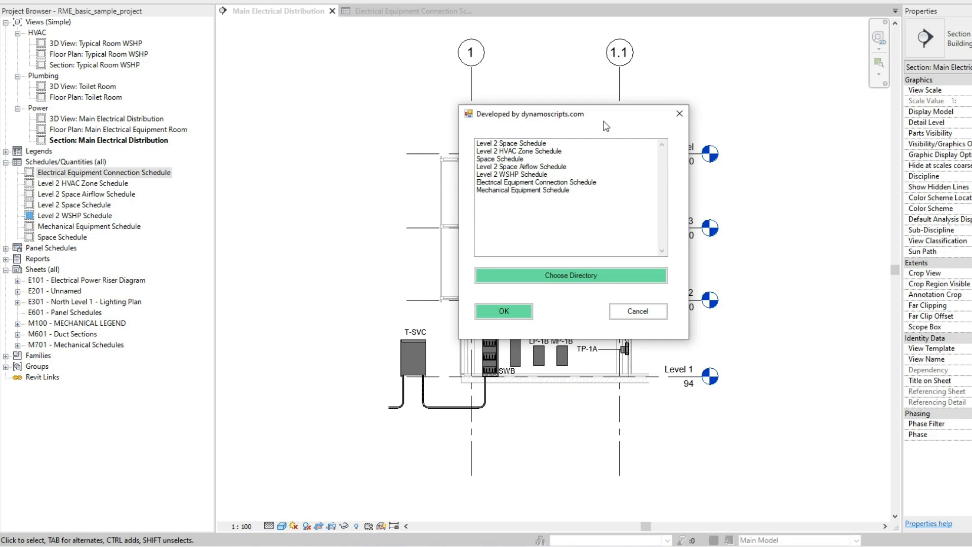
pyautogui.moveTo(596, 122)
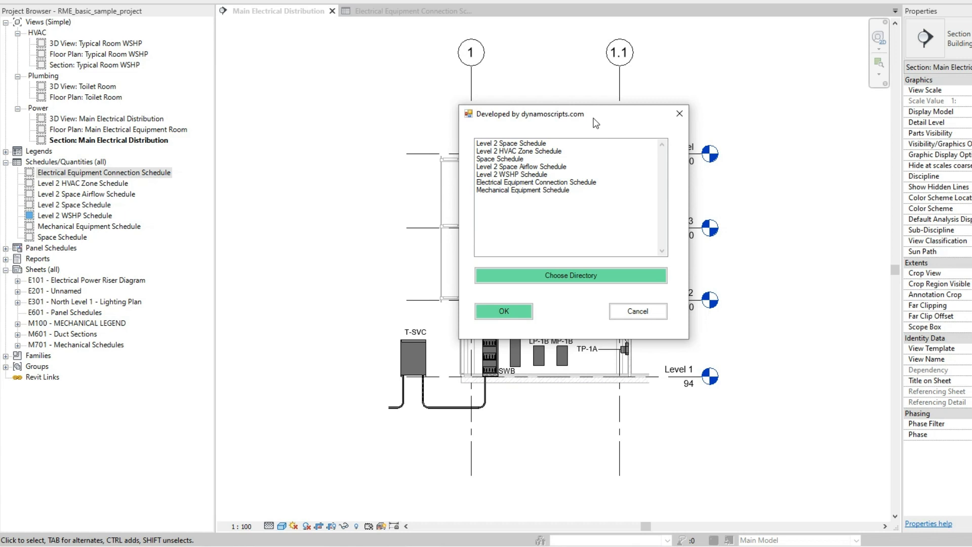
pyautogui.moveTo(588, 121)
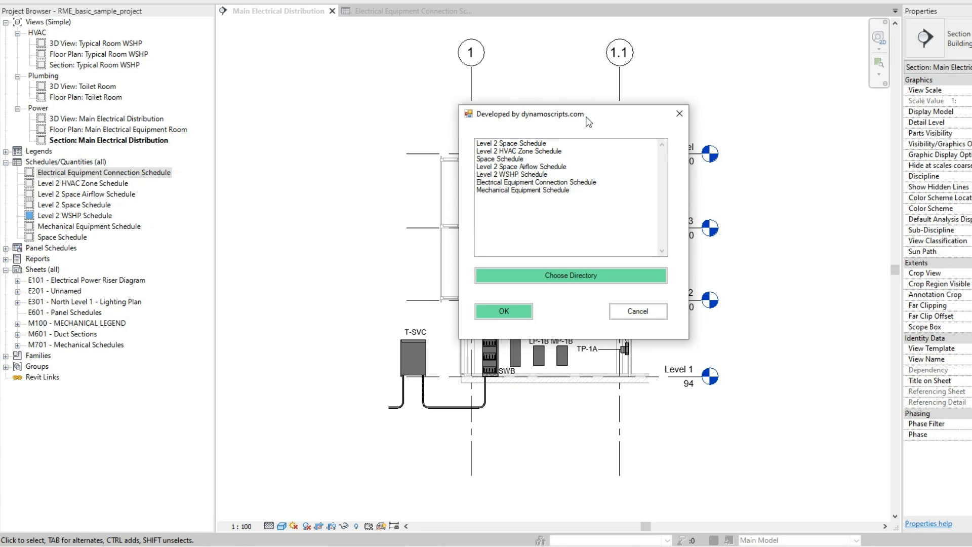
pyautogui.moveTo(536, 190)
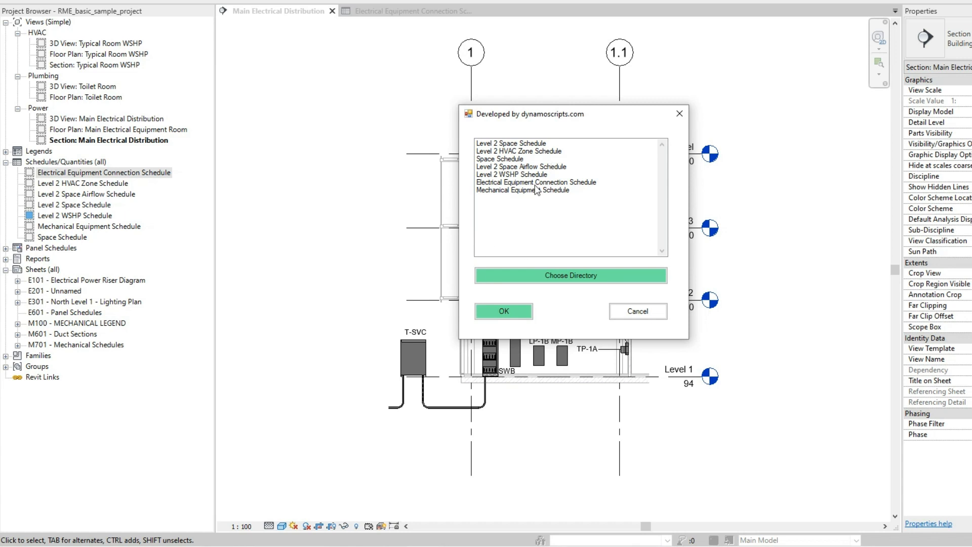
pyautogui.moveTo(30, 205)
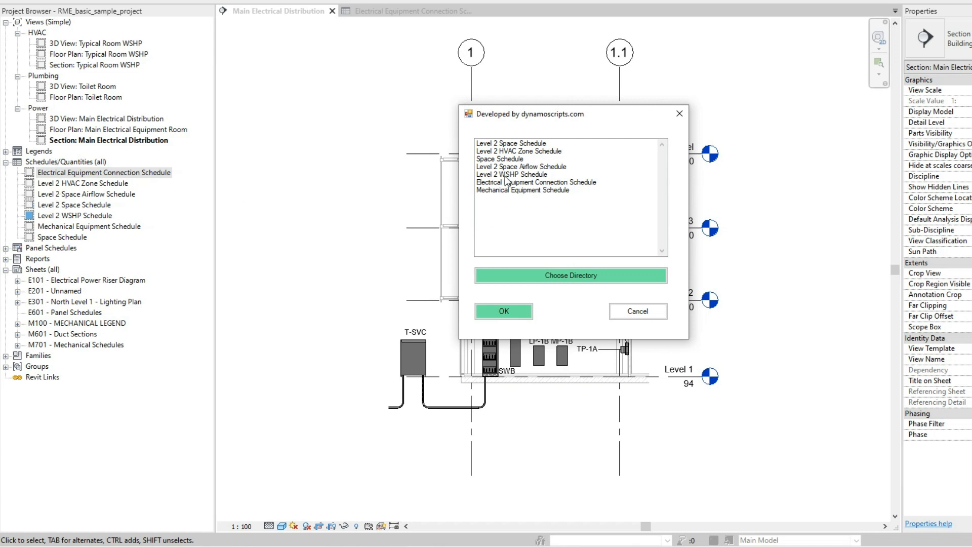
pyautogui.click(503, 159)
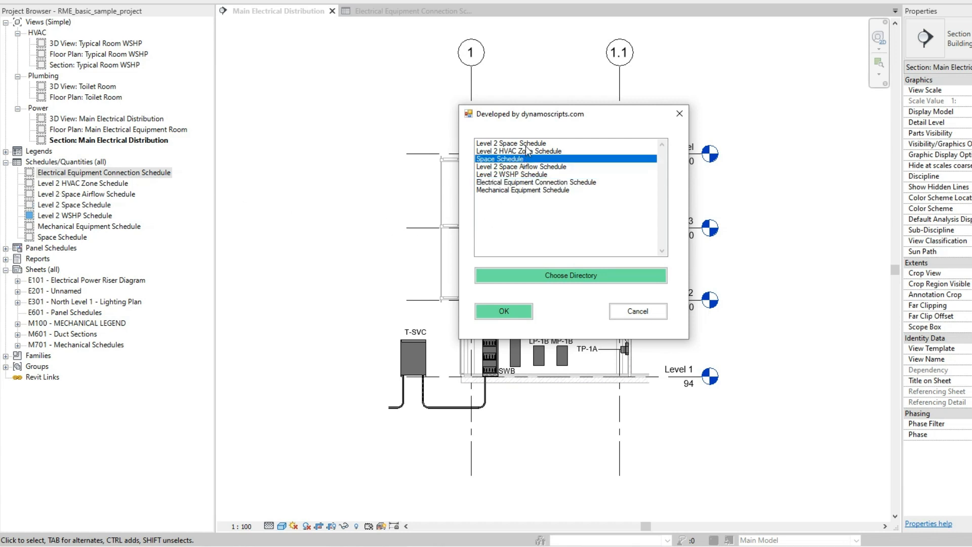
pyautogui.click(523, 190)
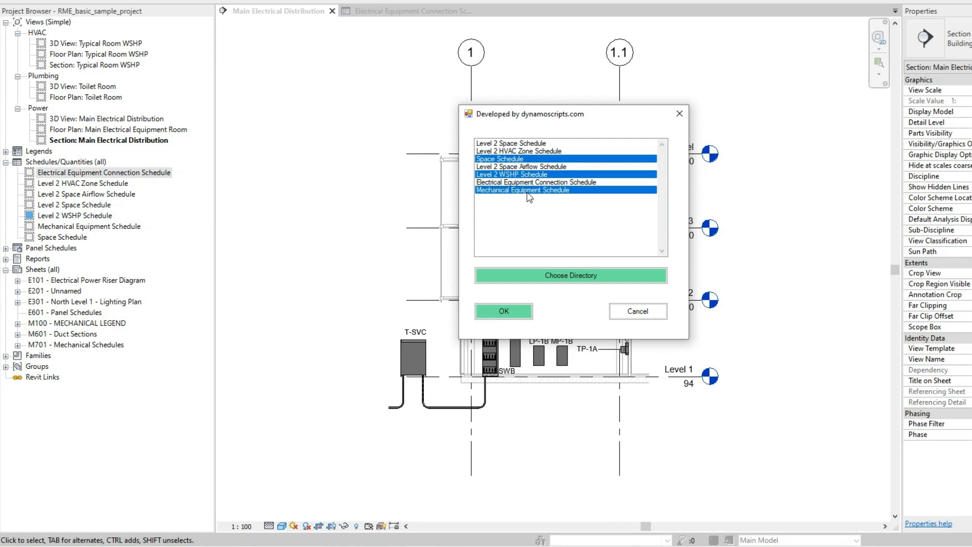
pyautogui.moveTo(530, 205)
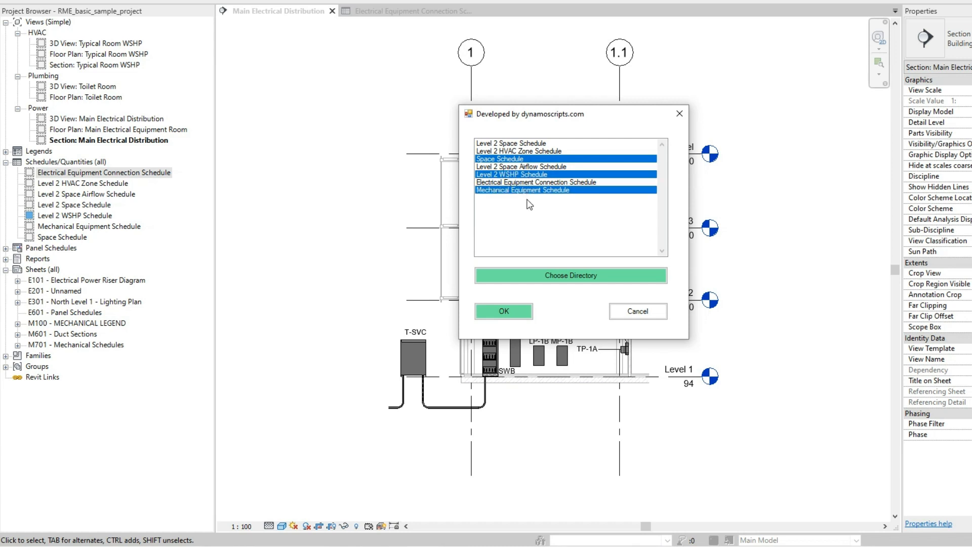
pyautogui.click(536, 182)
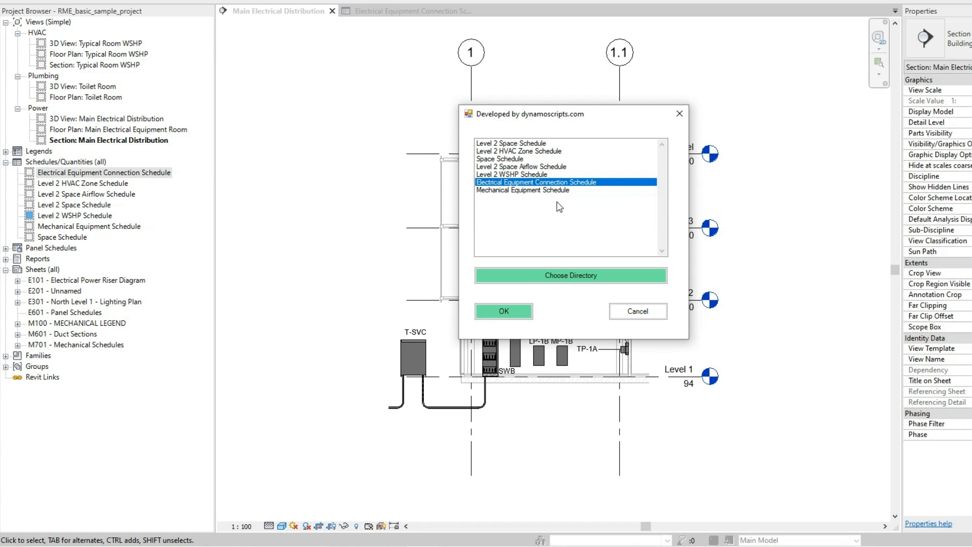
pyautogui.moveTo(542, 200)
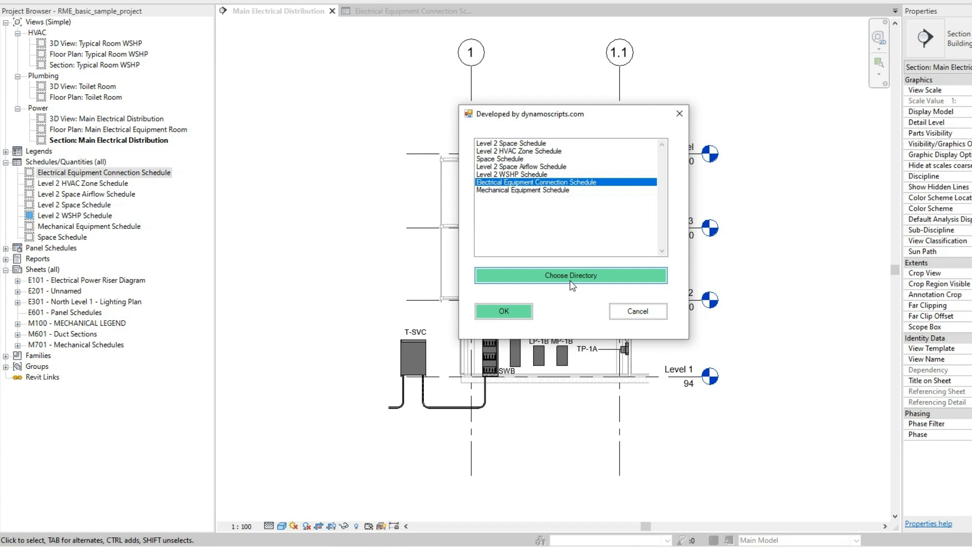
pyautogui.moveTo(570, 287)
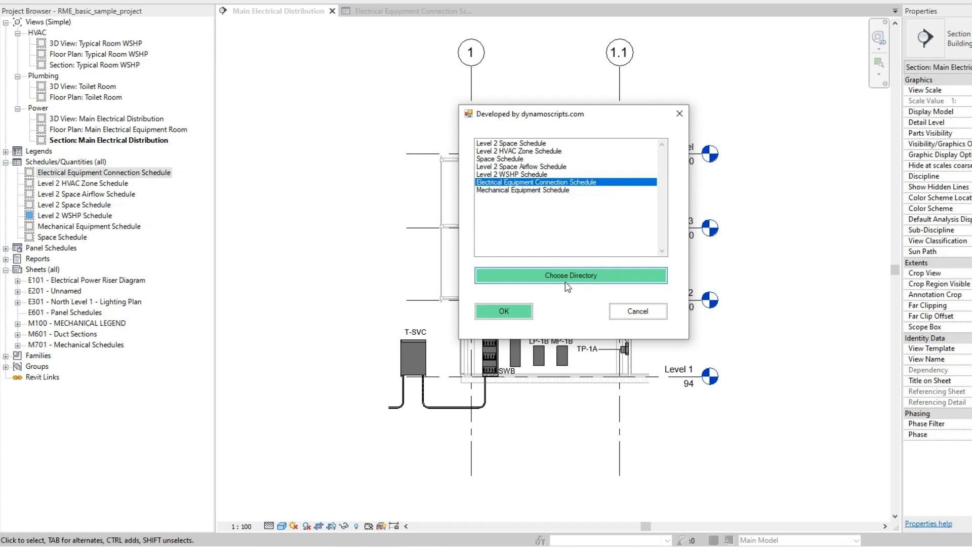
pyautogui.moveTo(569, 280)
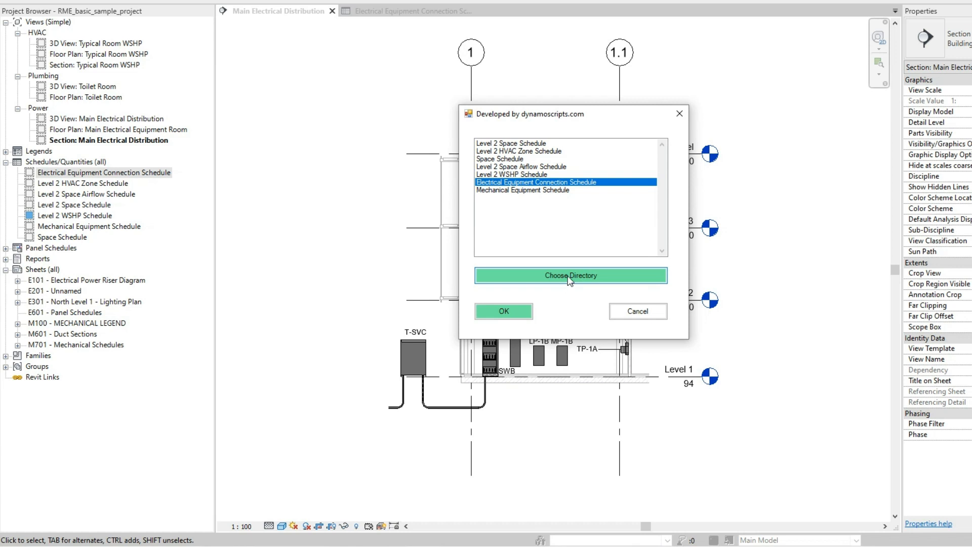
# Step: Start picking the destination folder via Choose Directory
pyautogui.click(569, 275)
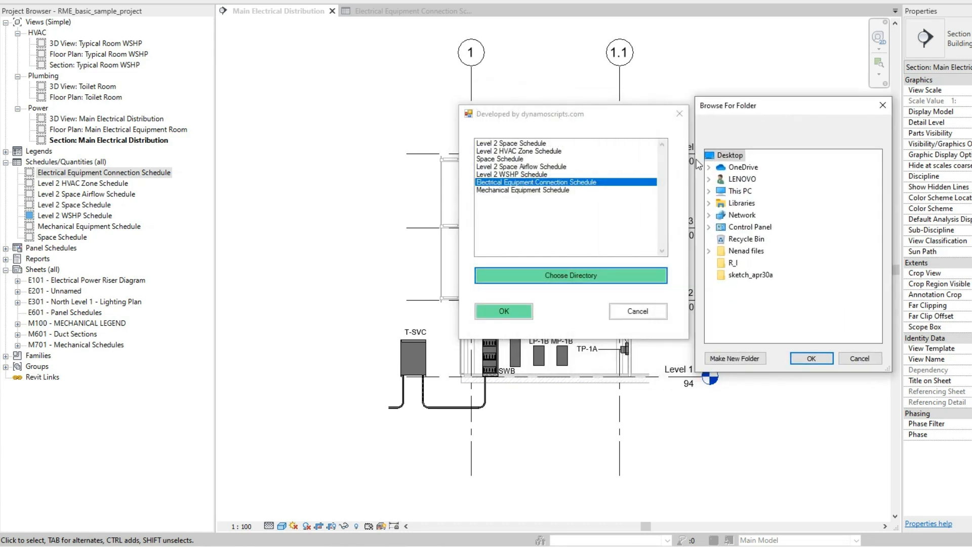
pyautogui.moveTo(729, 155)
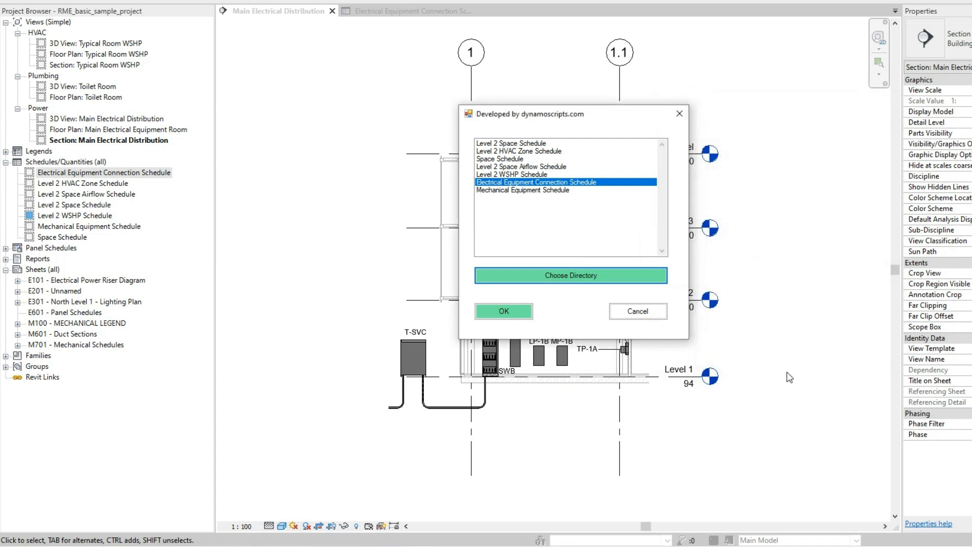
pyautogui.moveTo(519, 325)
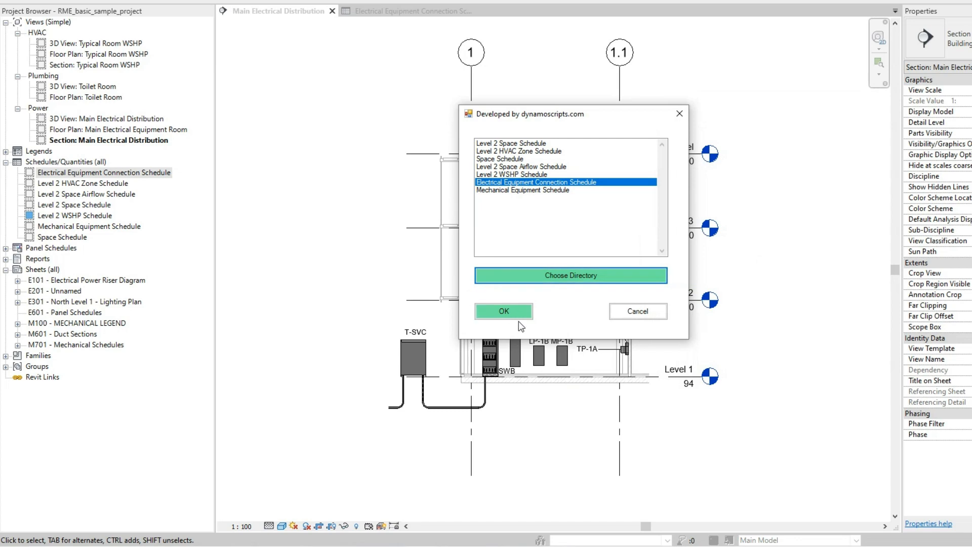
# Step: Export the schedule and inspect the Excel workbook's auto-fitted columns and bold Supply From header, then return to Revit
pyautogui.click(503, 310)
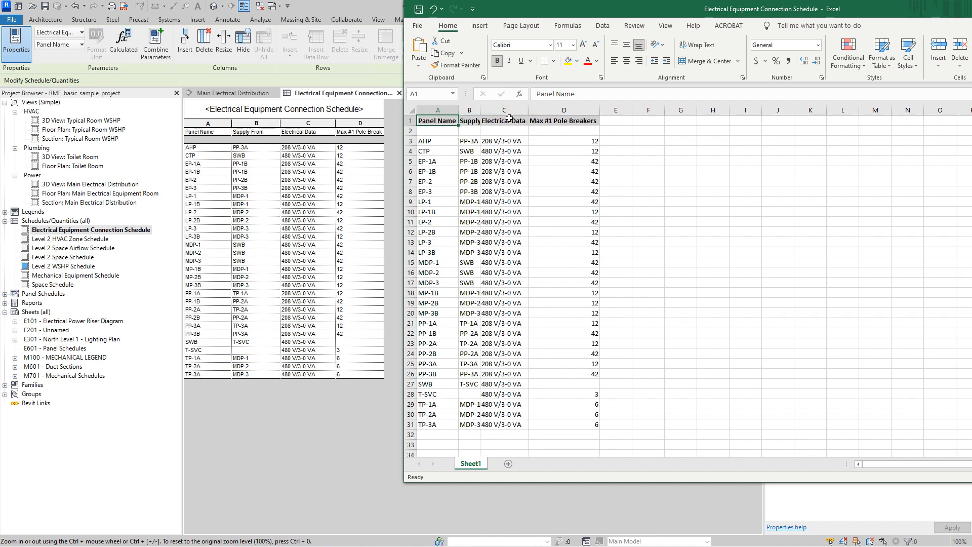
pyautogui.moveTo(513, 110); pyautogui.dragTo(489, 110)
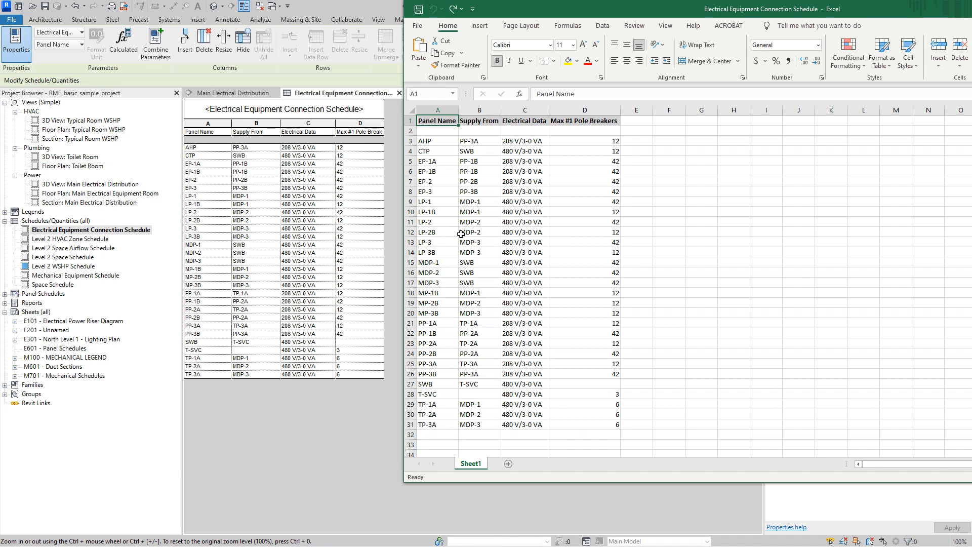
pyautogui.moveTo(503, 157)
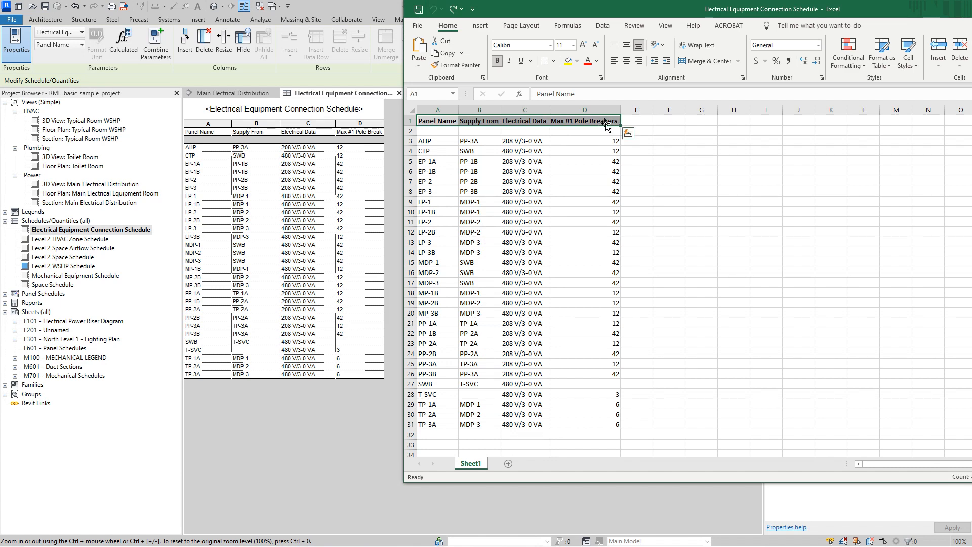
pyautogui.click(478, 120)
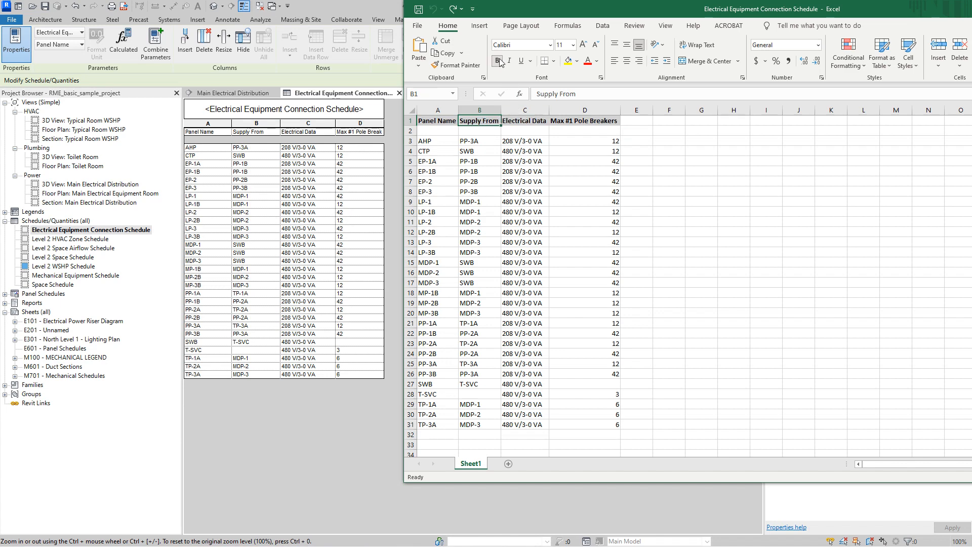
pyautogui.click(497, 61)
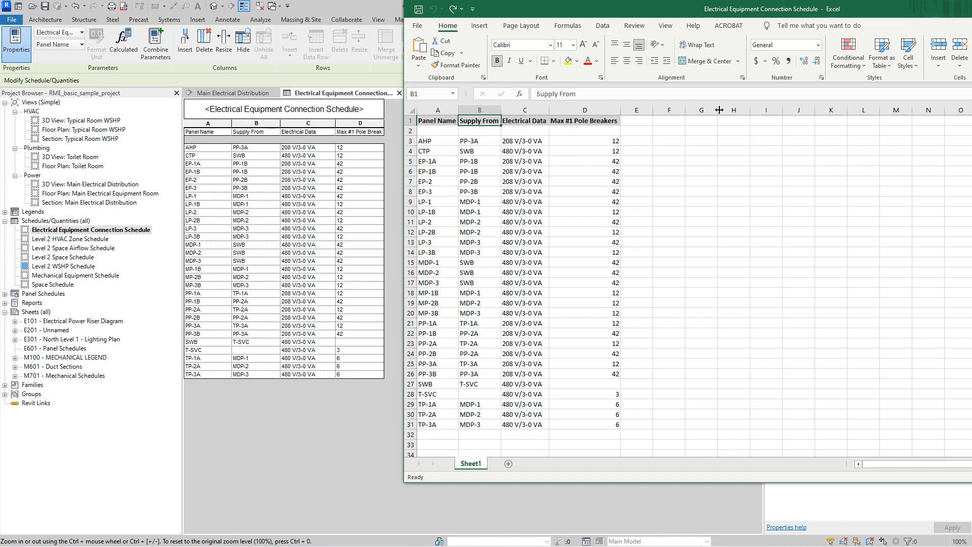
pyautogui.moveTo(657, 170)
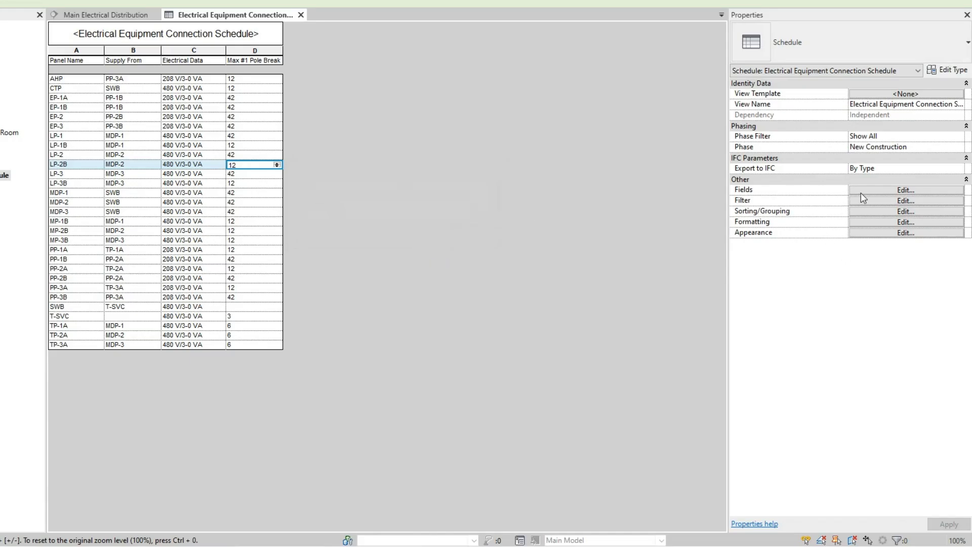
pyautogui.click(906, 190)
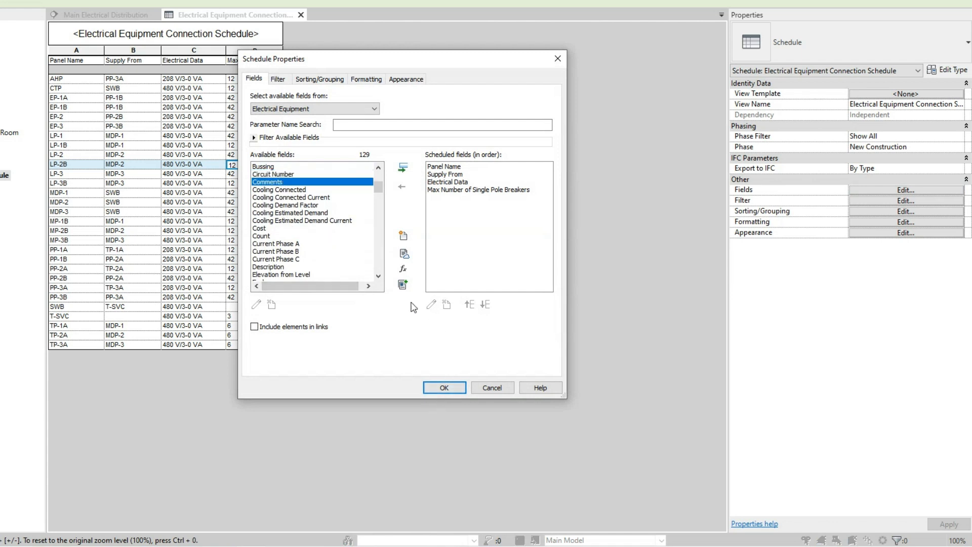
# Step: Add the Comments field to the schedule and enter 12,13,14 for panel EP-1A
pyautogui.click(402, 168)
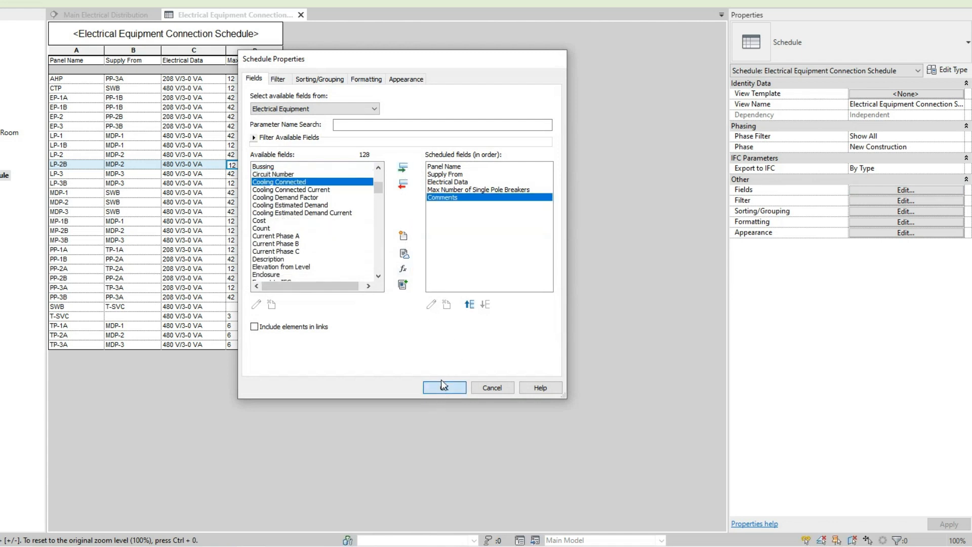
pyautogui.click(444, 387)
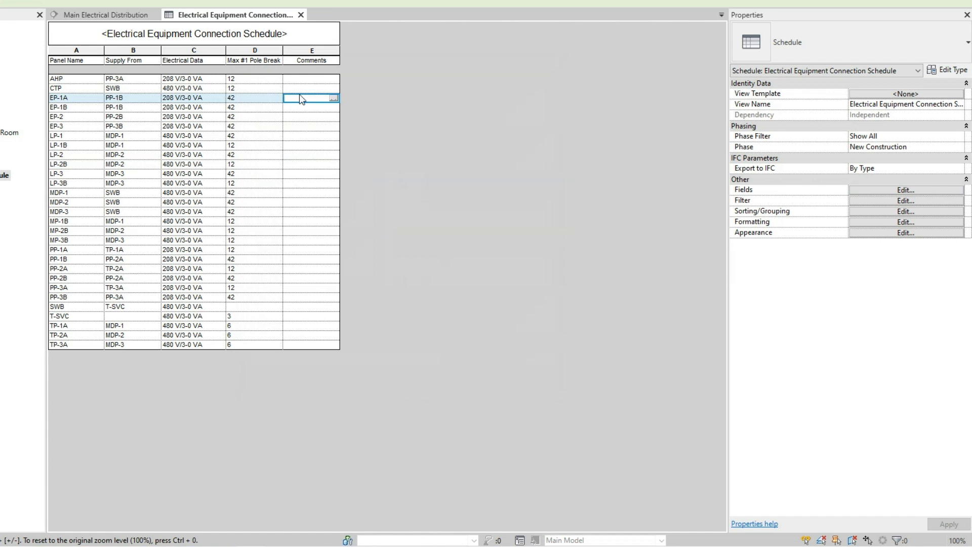
pyautogui.moveTo(303, 97)
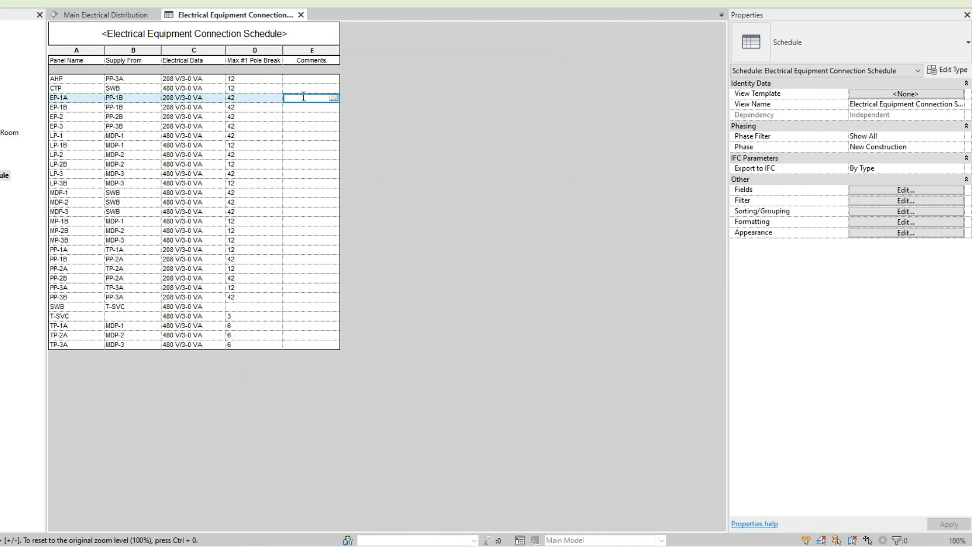
pyautogui.write('12')
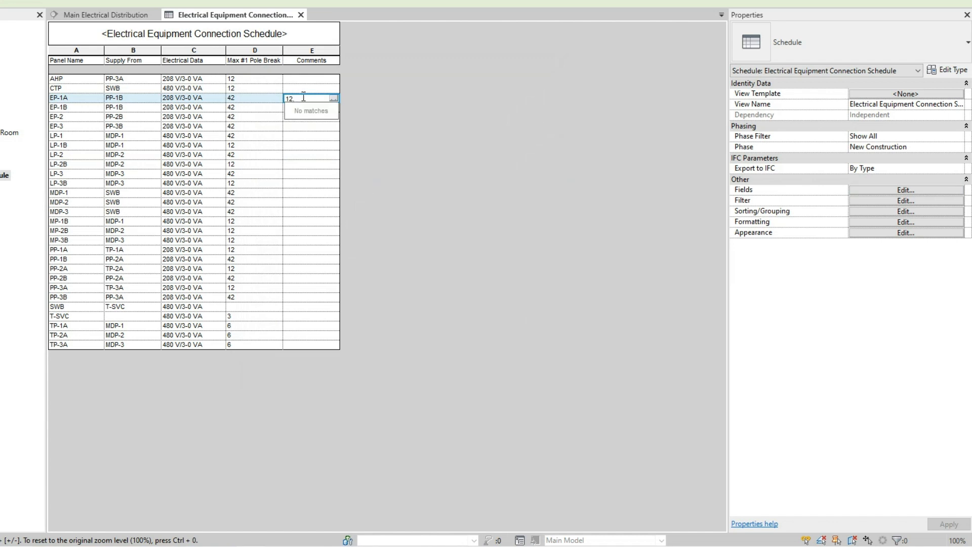
pyautogui.write('134')
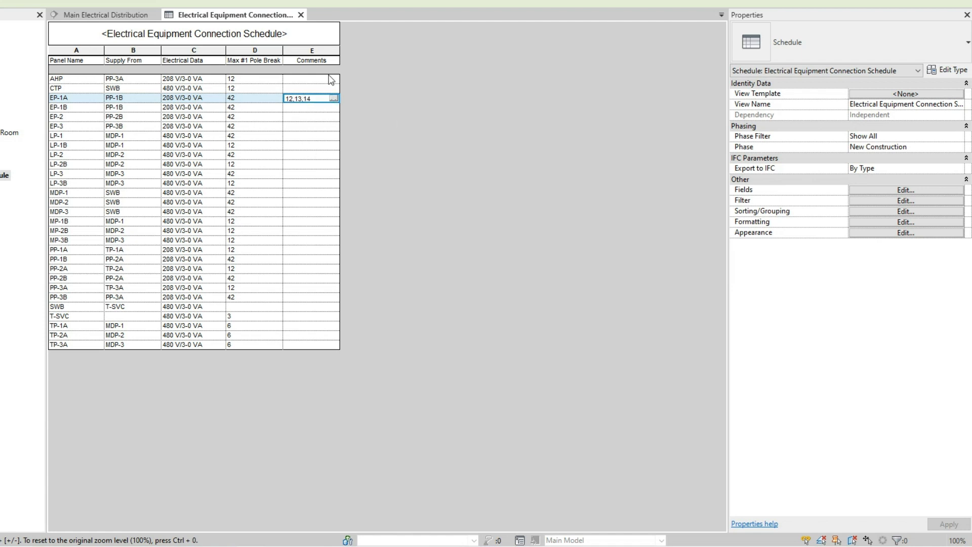
pyautogui.moveTo(300, 96)
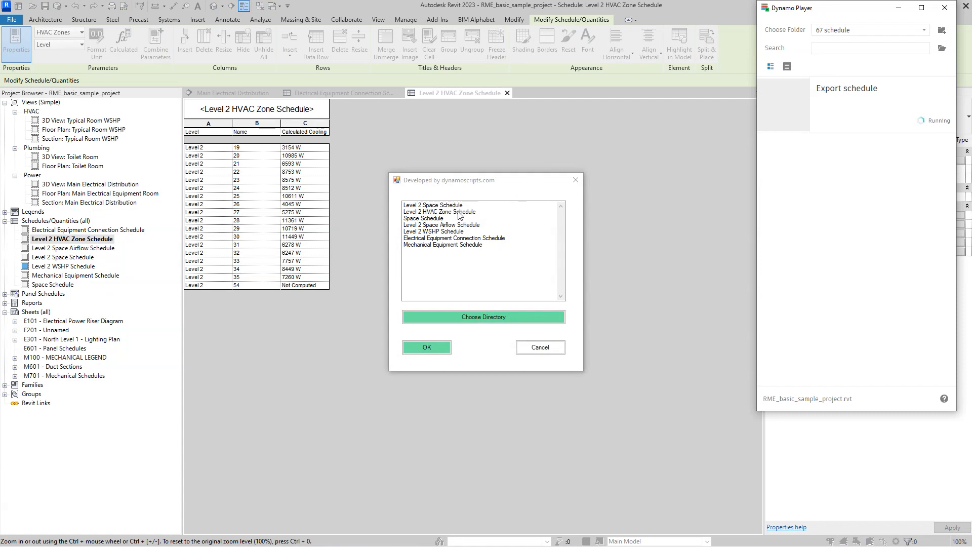
# Step: Select all seven schedules, set Desktop as the export folder and run the export
pyautogui.click(434, 205)
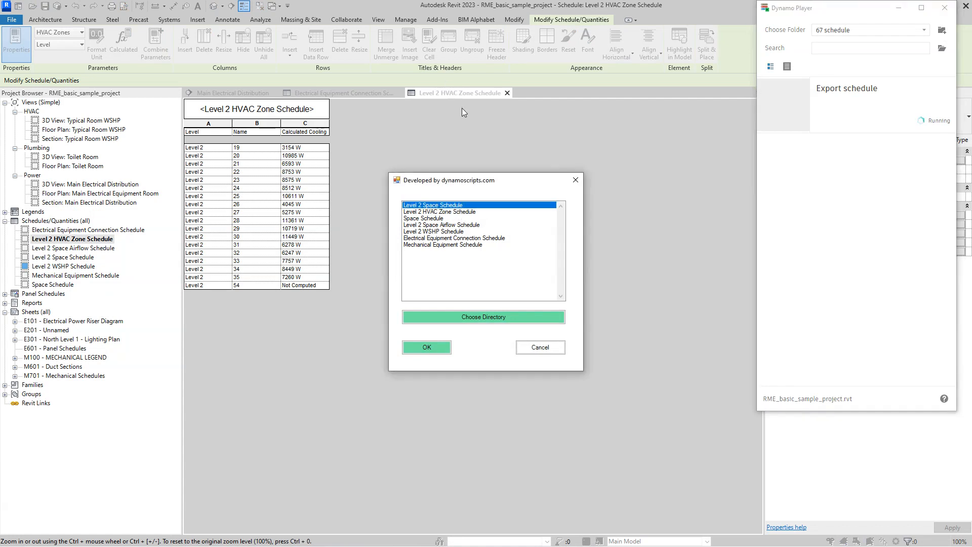
pyautogui.moveTo(459, 214)
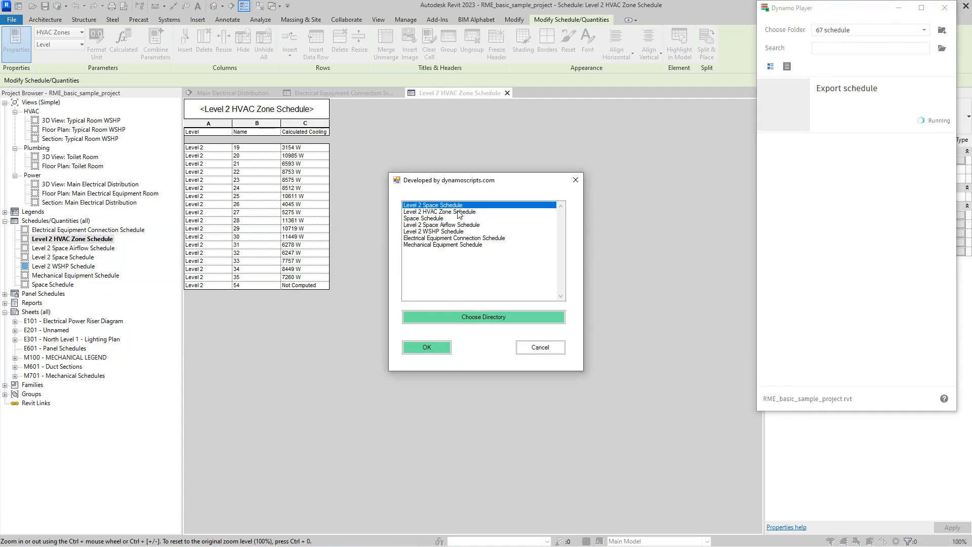
pyautogui.click(453, 238)
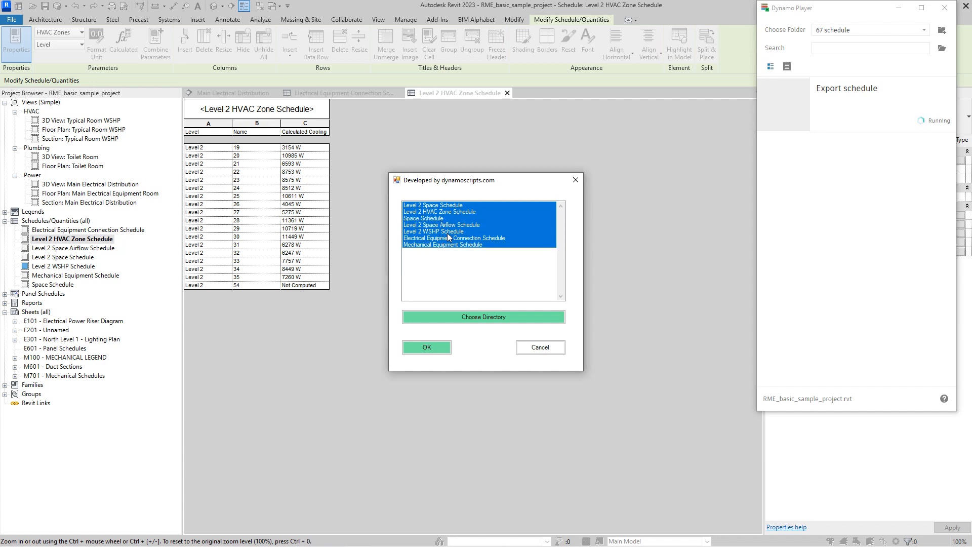
pyautogui.click(483, 317)
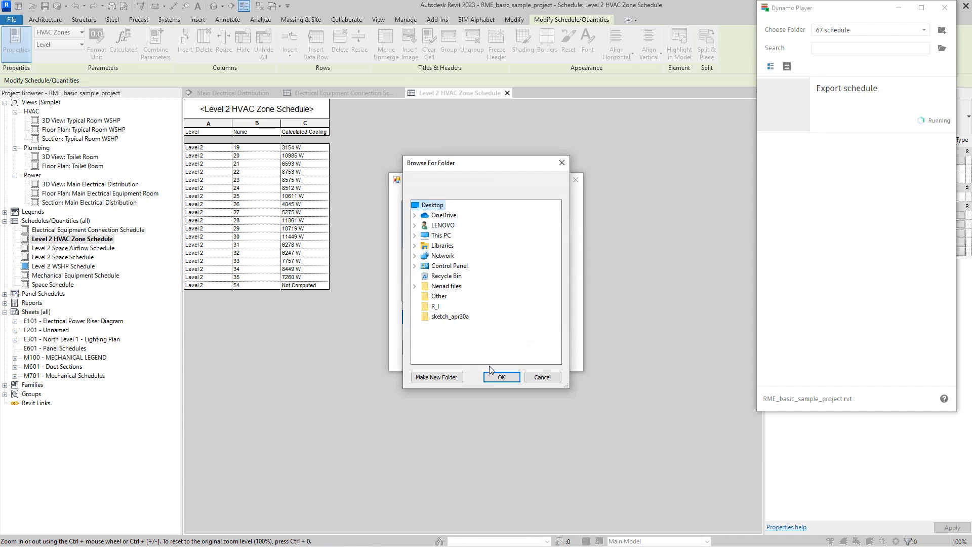
pyautogui.click(502, 377)
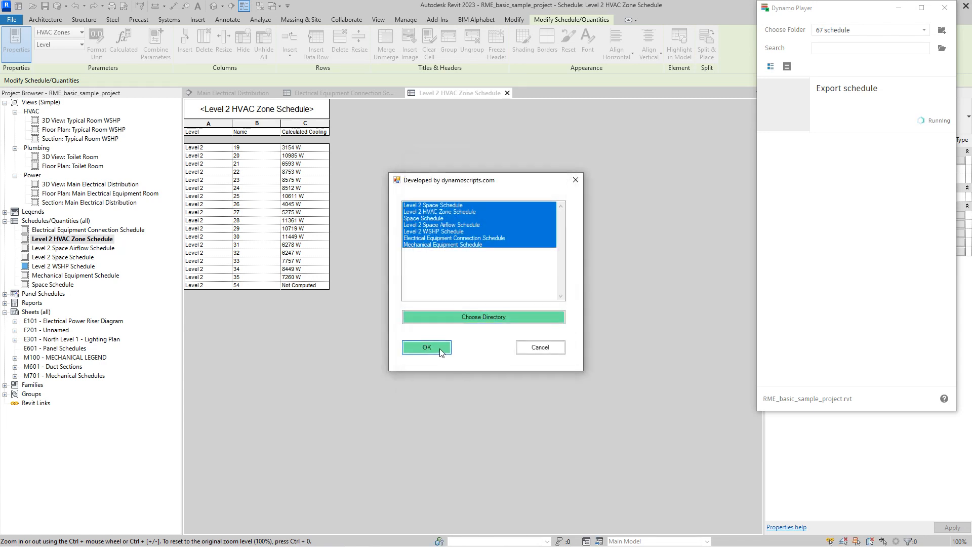
pyautogui.click(426, 347)
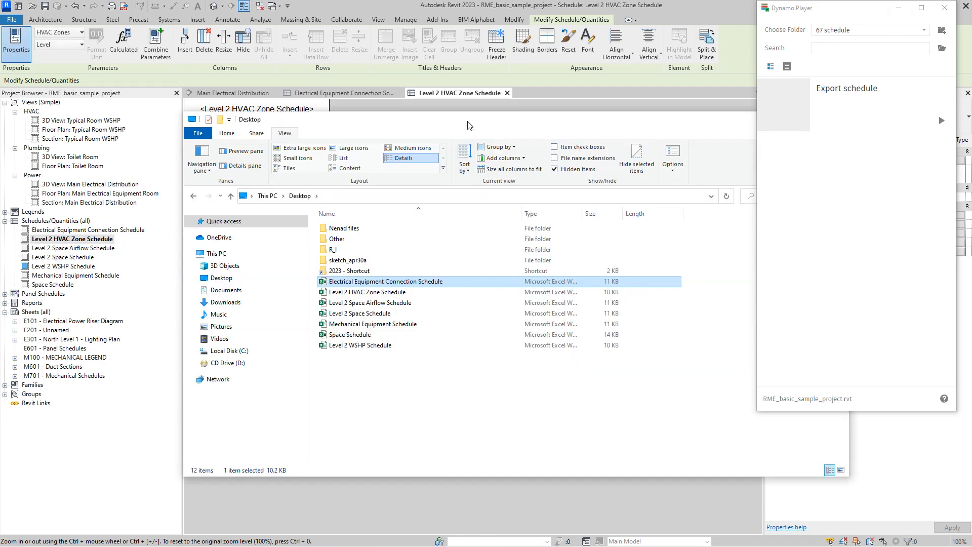
pyautogui.moveTo(424, 287)
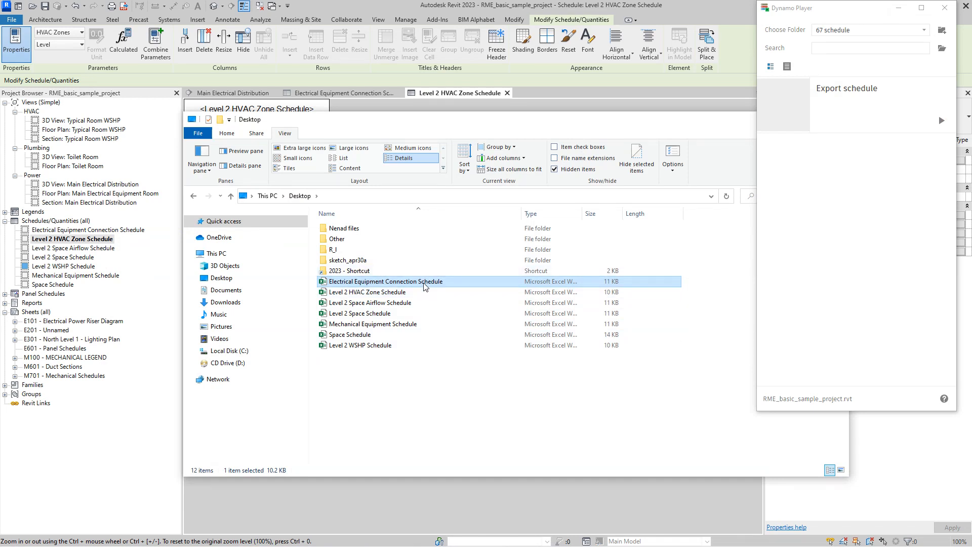
# Step: Open the exported Electrical Equipment Connection and Level 2 HVAC Zone Schedule workbooks from the Desktop
pyautogui.doubleClick(384, 282)
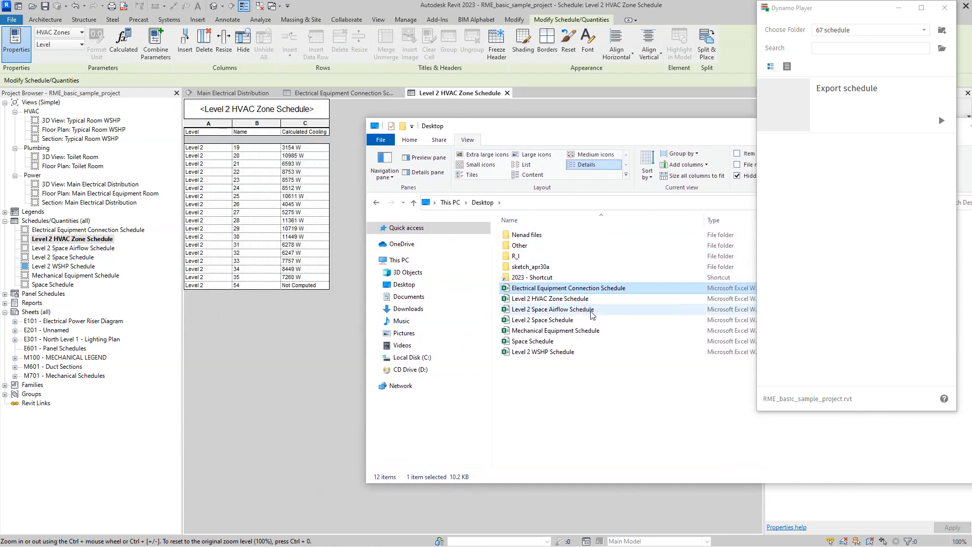
pyautogui.click(550, 299)
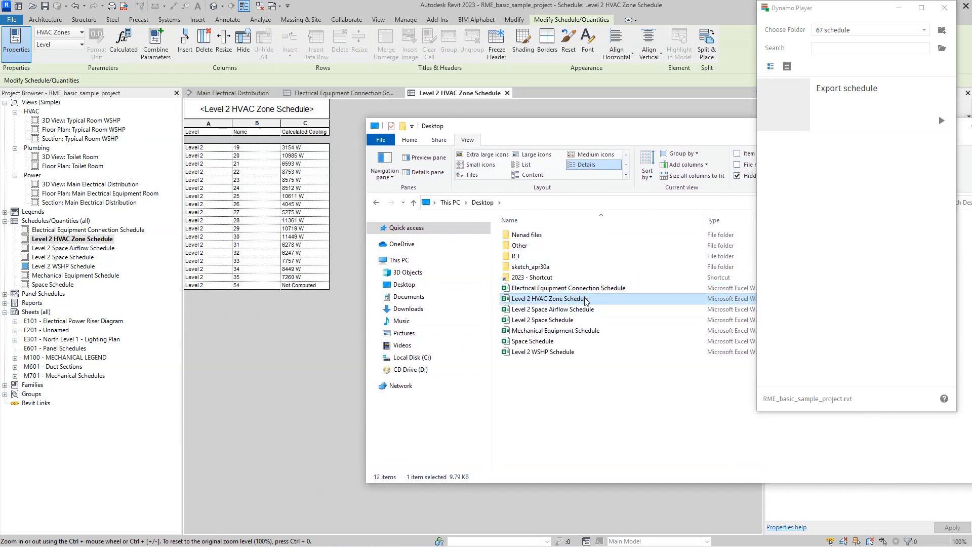
pyautogui.doubleClick(548, 298)
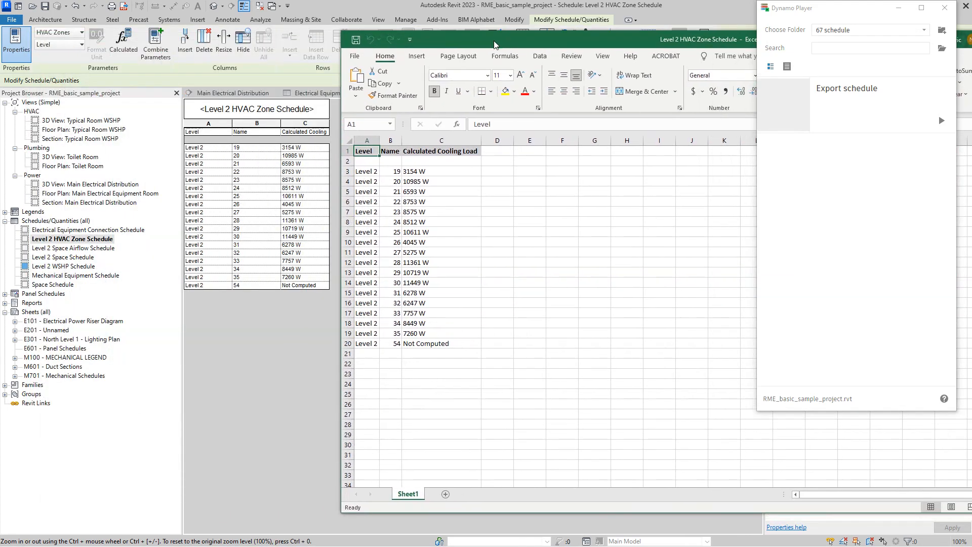
pyautogui.moveTo(430, 160)
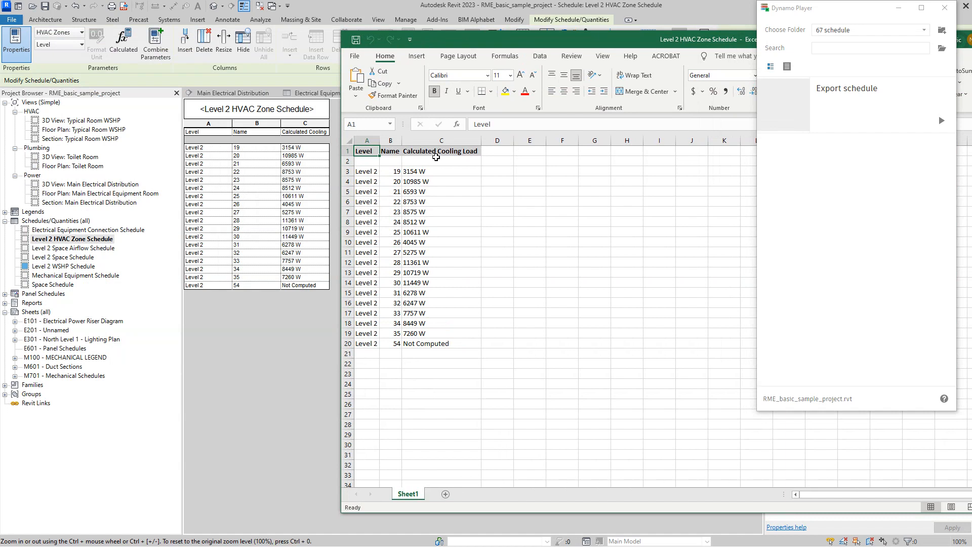
pyautogui.click(441, 151)
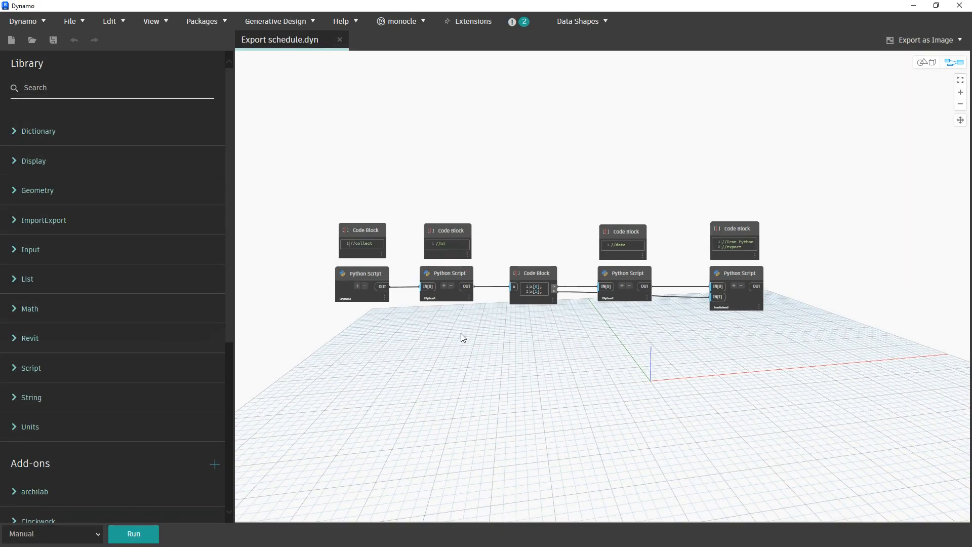
pyautogui.scroll(3)
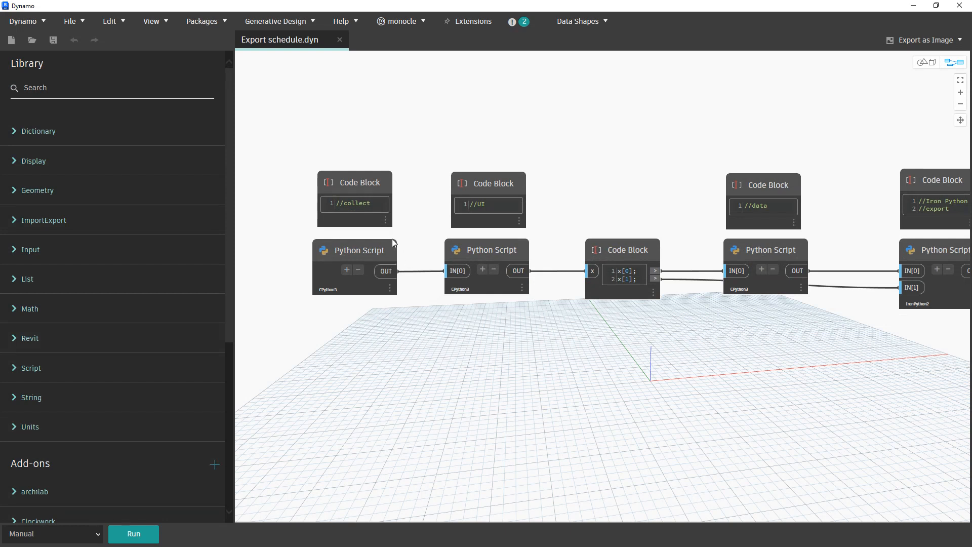
pyautogui.moveTo(365, 266)
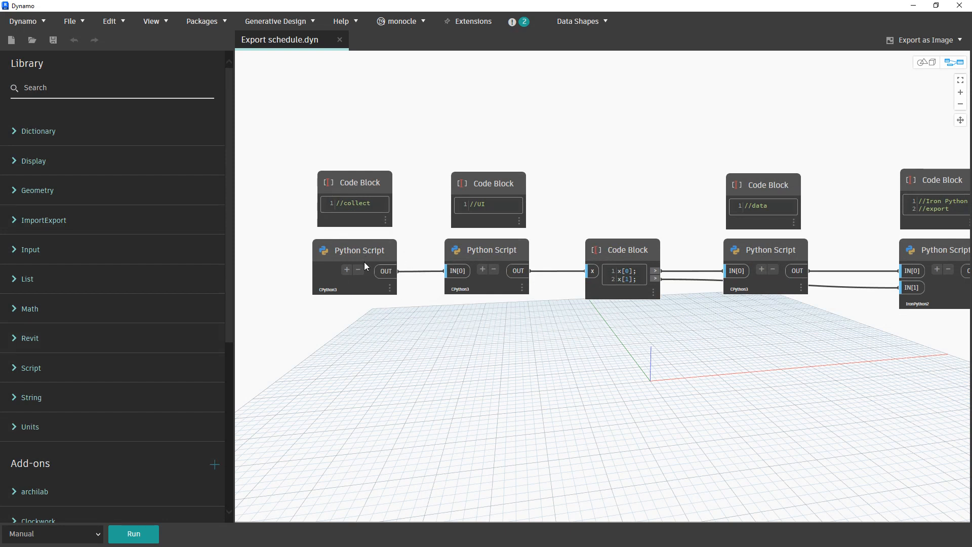
pyautogui.moveTo(379, 227)
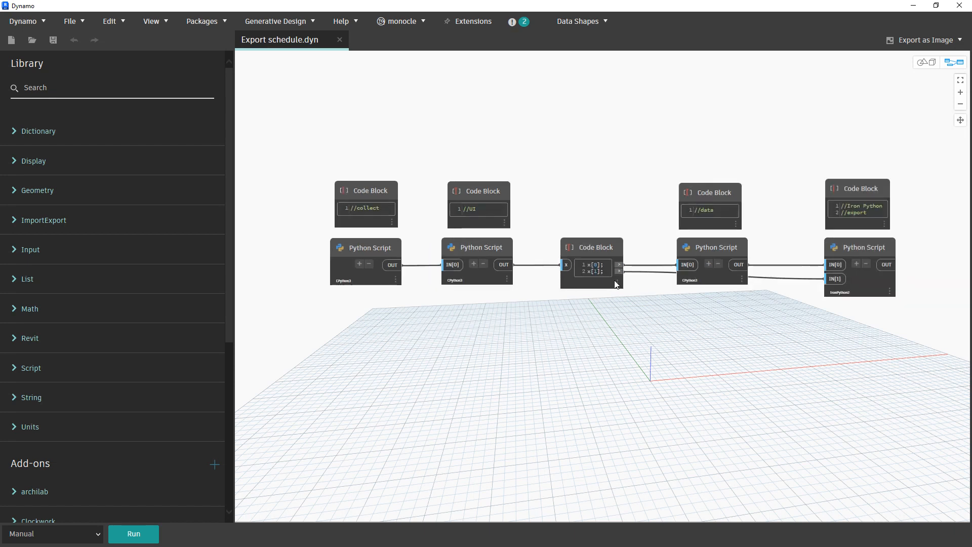
pyautogui.scroll(3)
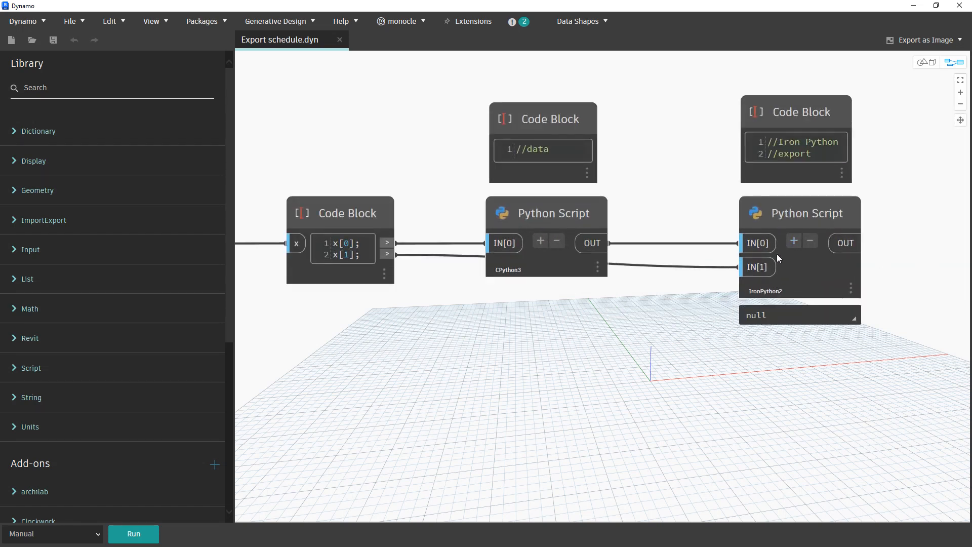
pyautogui.moveTo(836, 200)
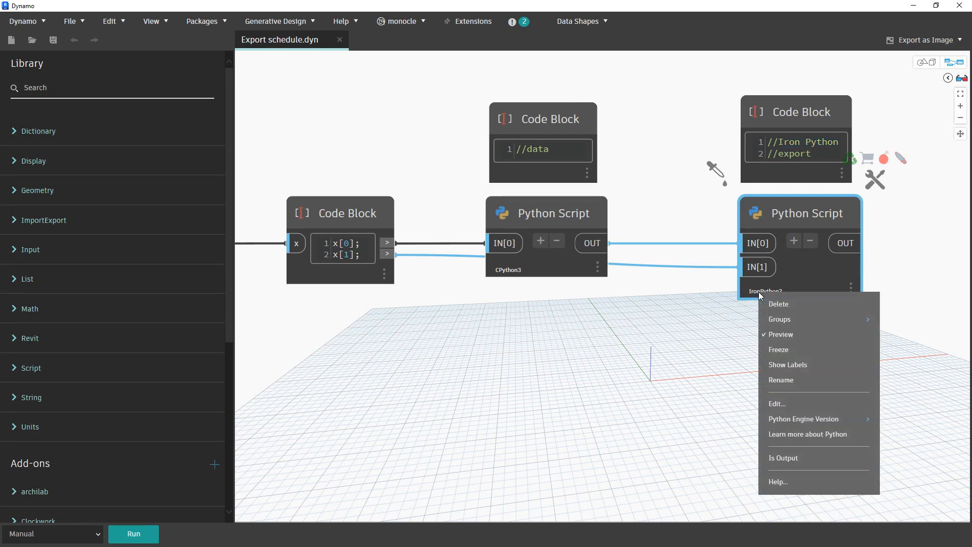
pyautogui.moveTo(833, 411)
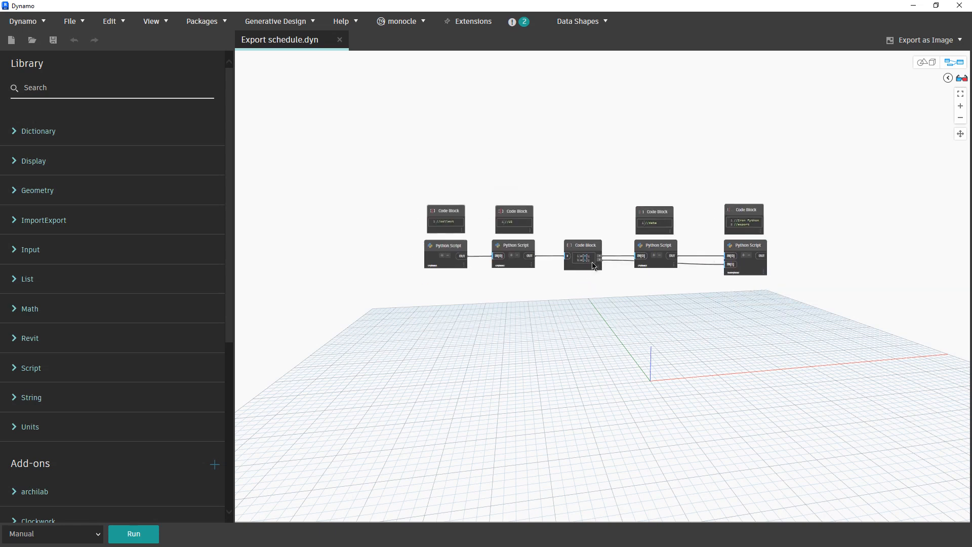
pyautogui.scroll(3)
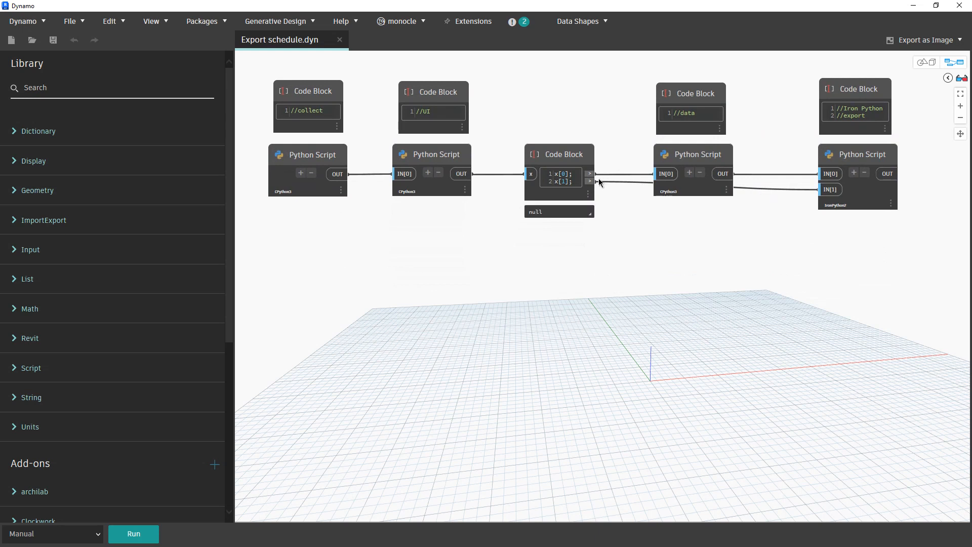
pyautogui.click(362, 231)
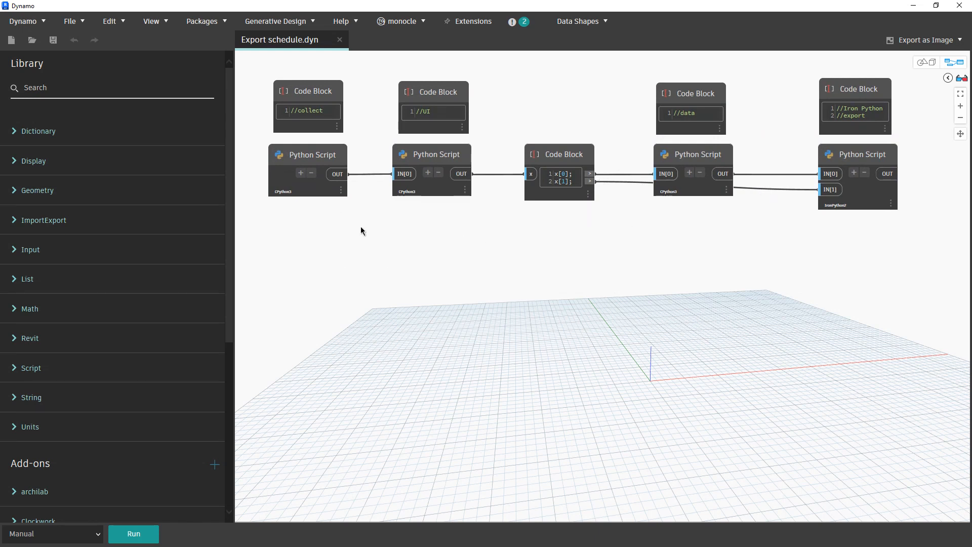
pyautogui.moveTo(361, 241)
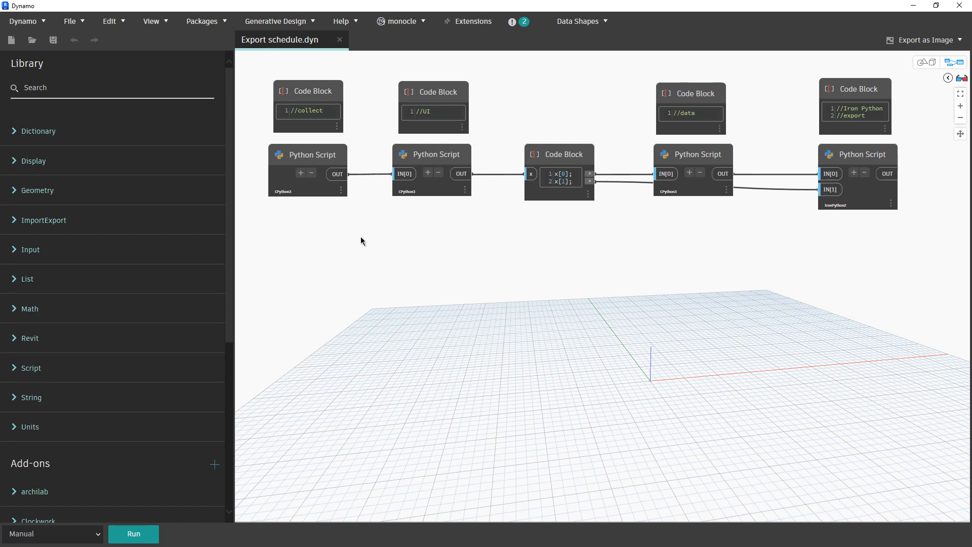